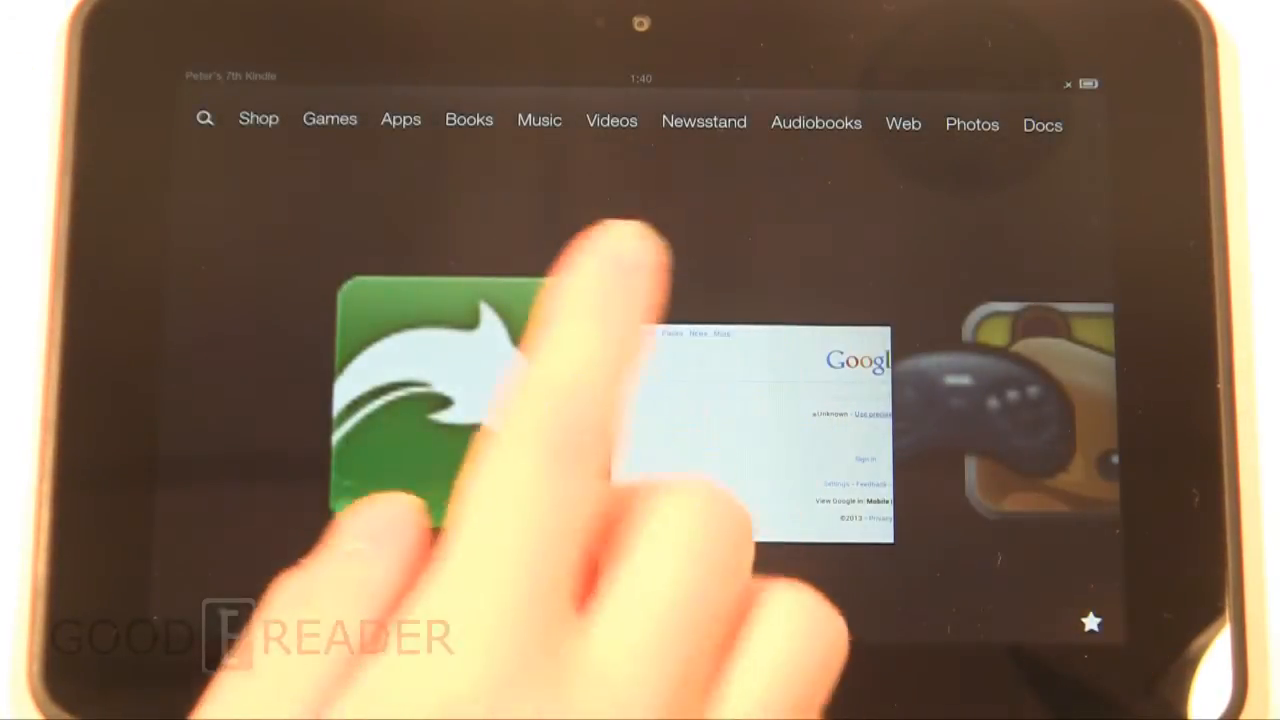
- Open the Apps library on the Device tab, listing installed apps sorted by recent use
{"action": "left_click", "coordinate": [400, 120]}
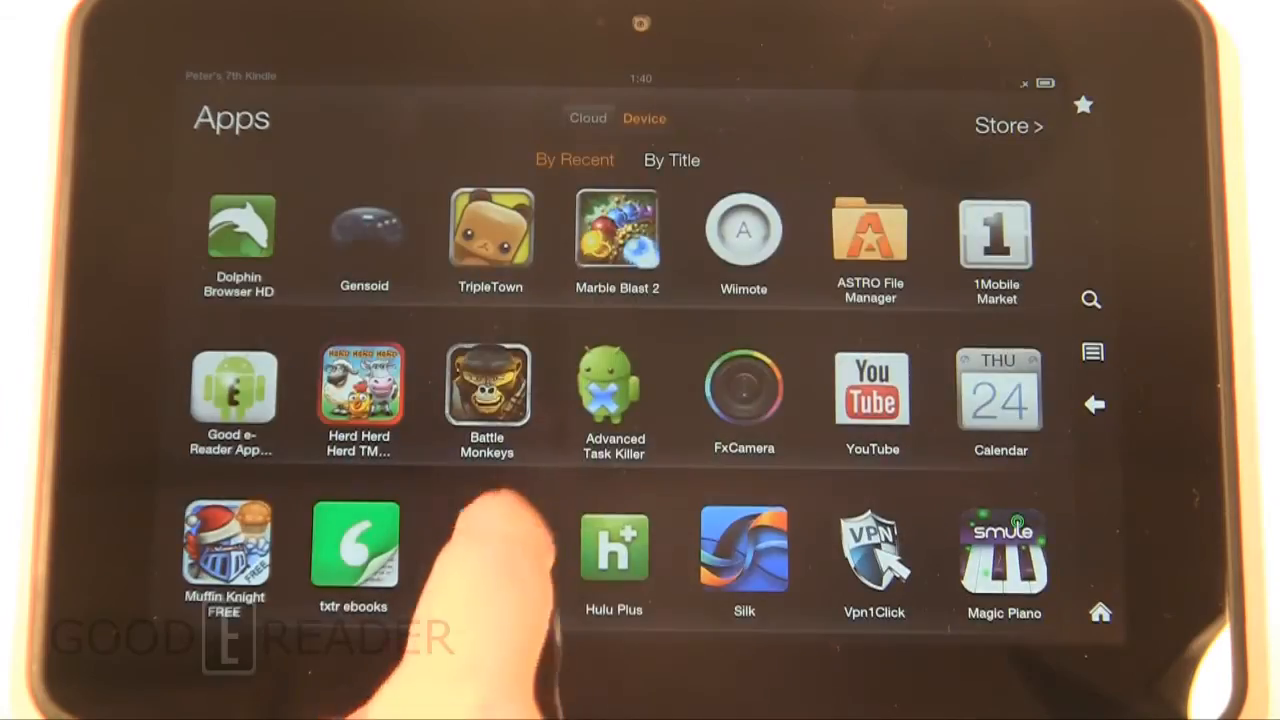